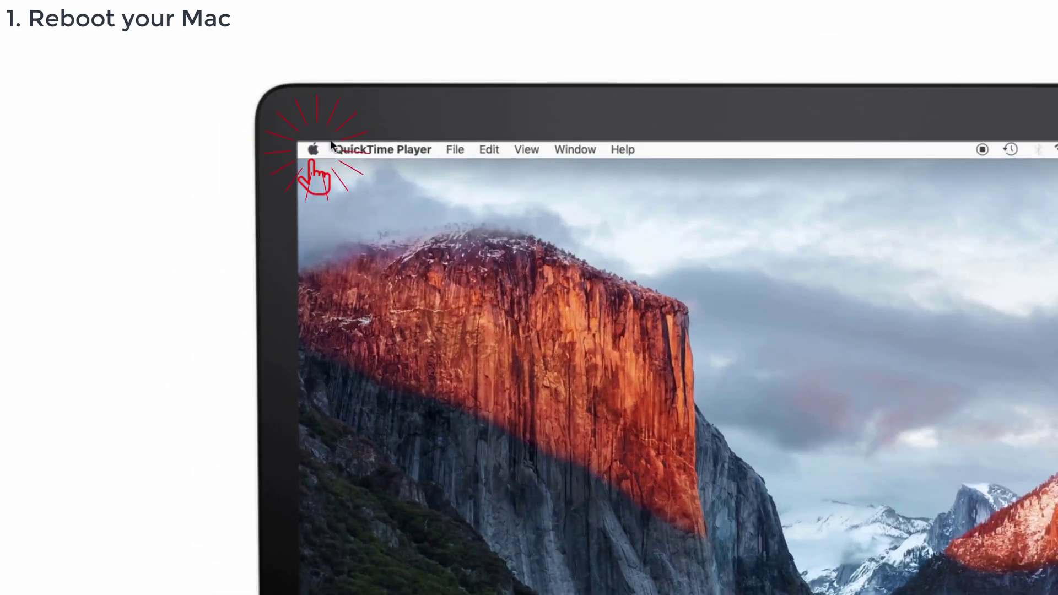
Reveal the Apple menu listing Restart and the other power options.
click(311, 149)
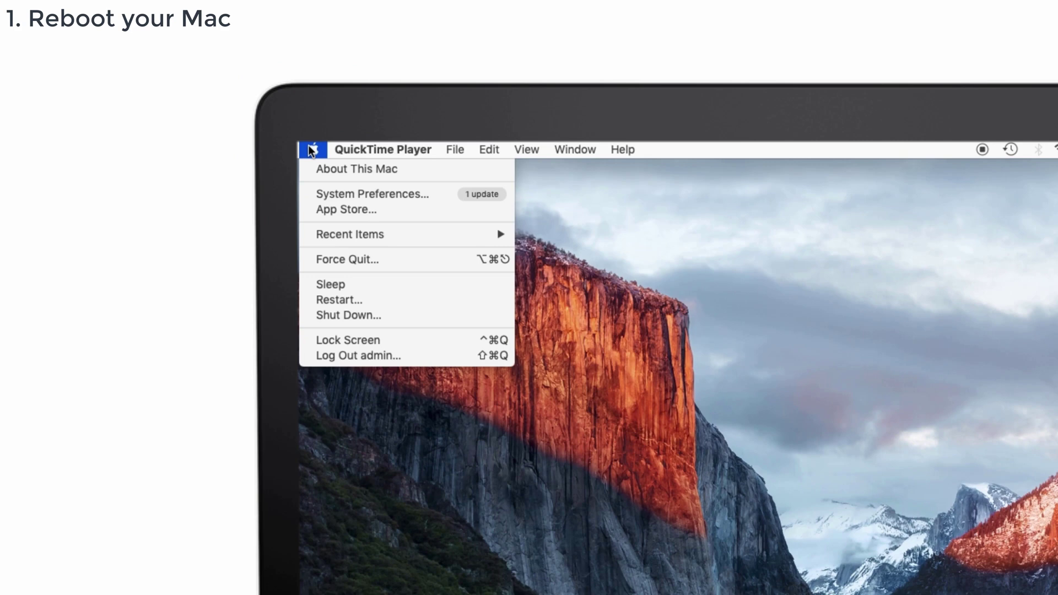
mouse_move(339, 300)
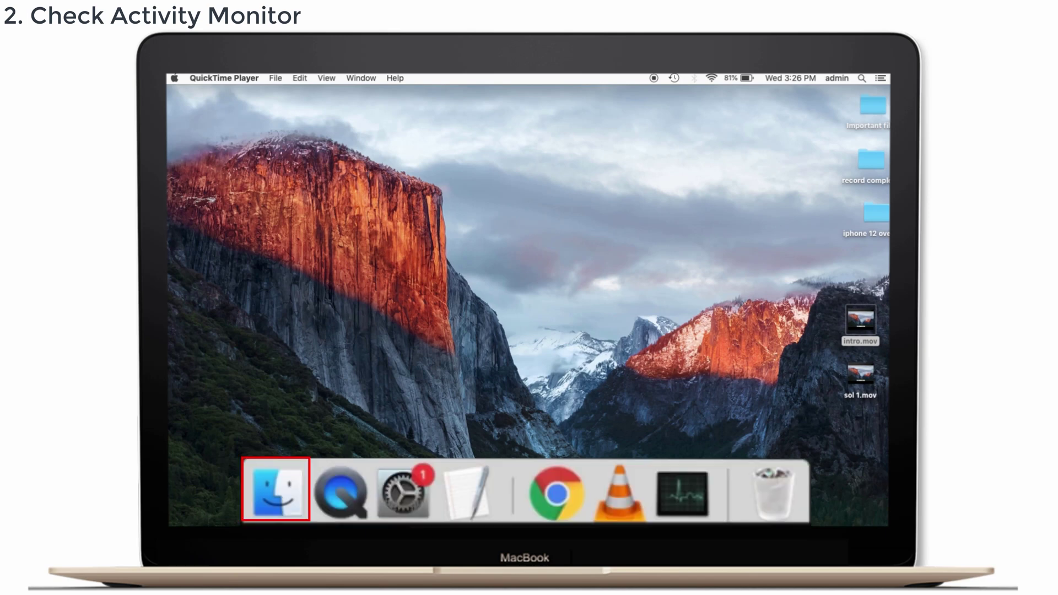
Launch Activity Monitor from Finder's Utilities folder to list processes by CPU use.
click(273, 490)
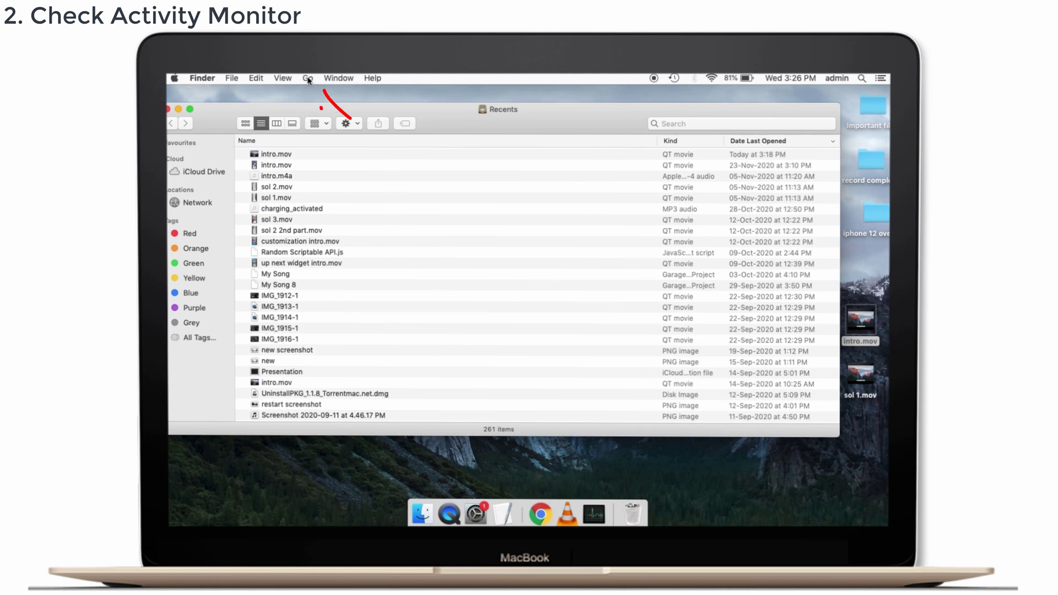
click(308, 77)
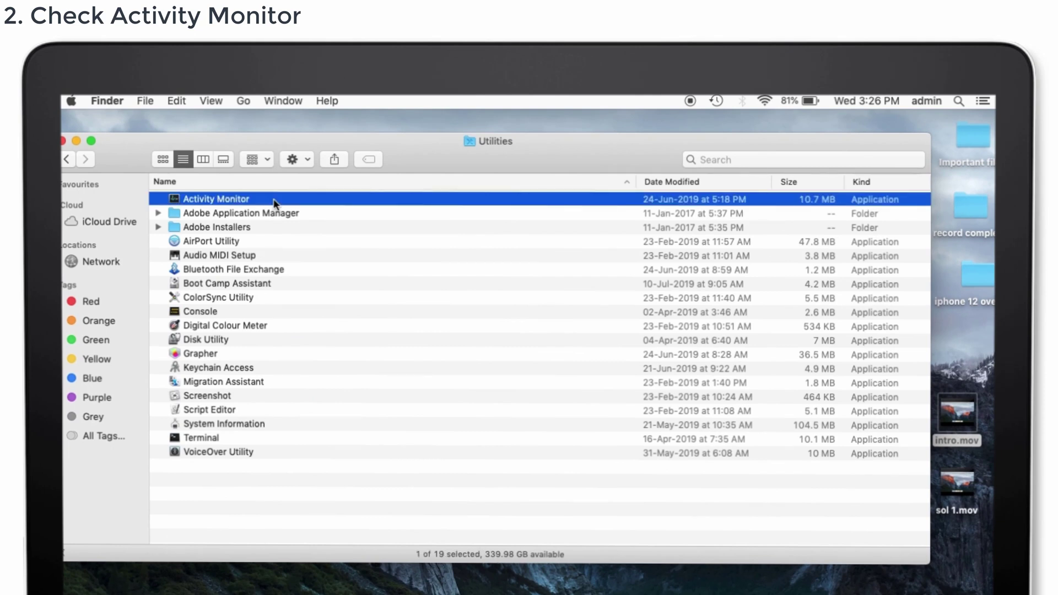
double_click(216, 199)
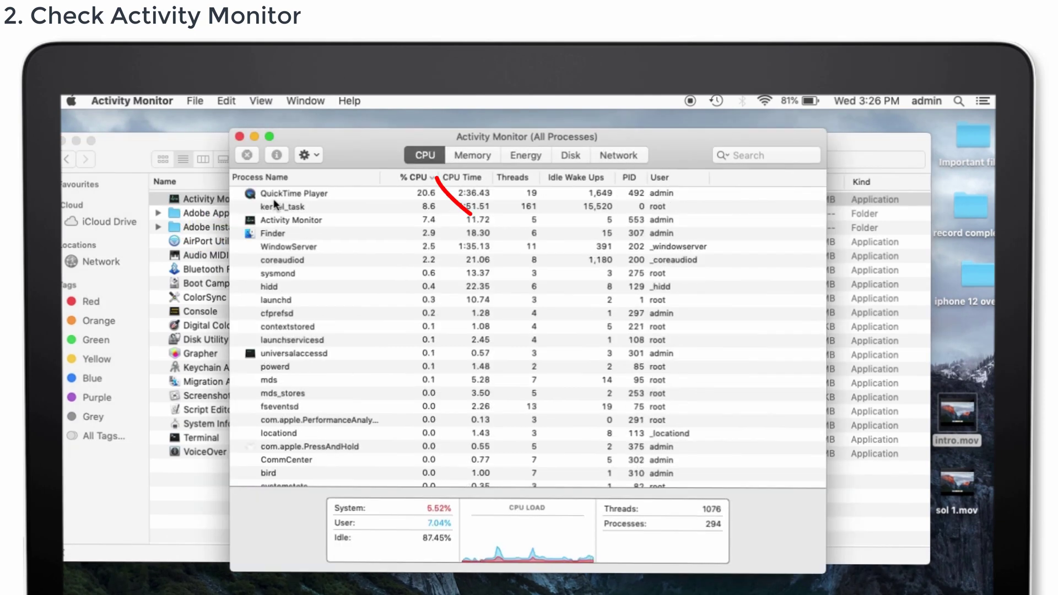